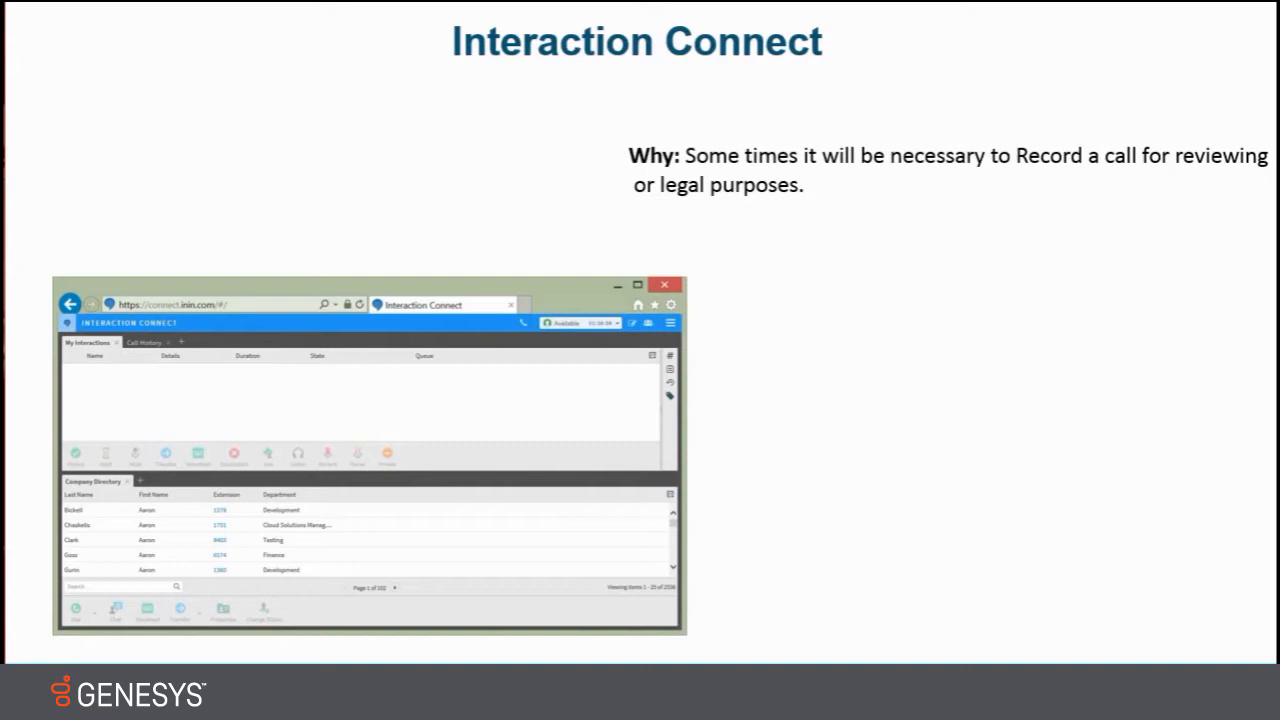
{"action": "mouse_move", "coordinate": [748, 514]}
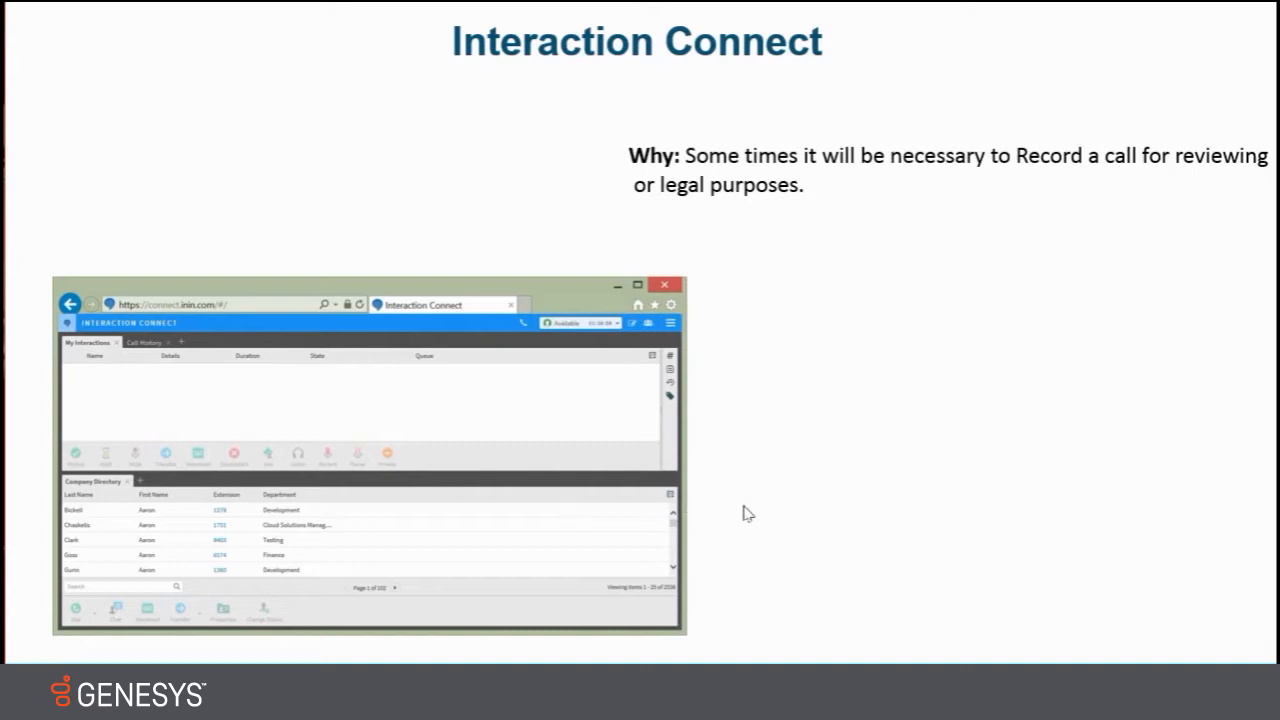
{"action": "mouse_move", "coordinate": [724, 520]}
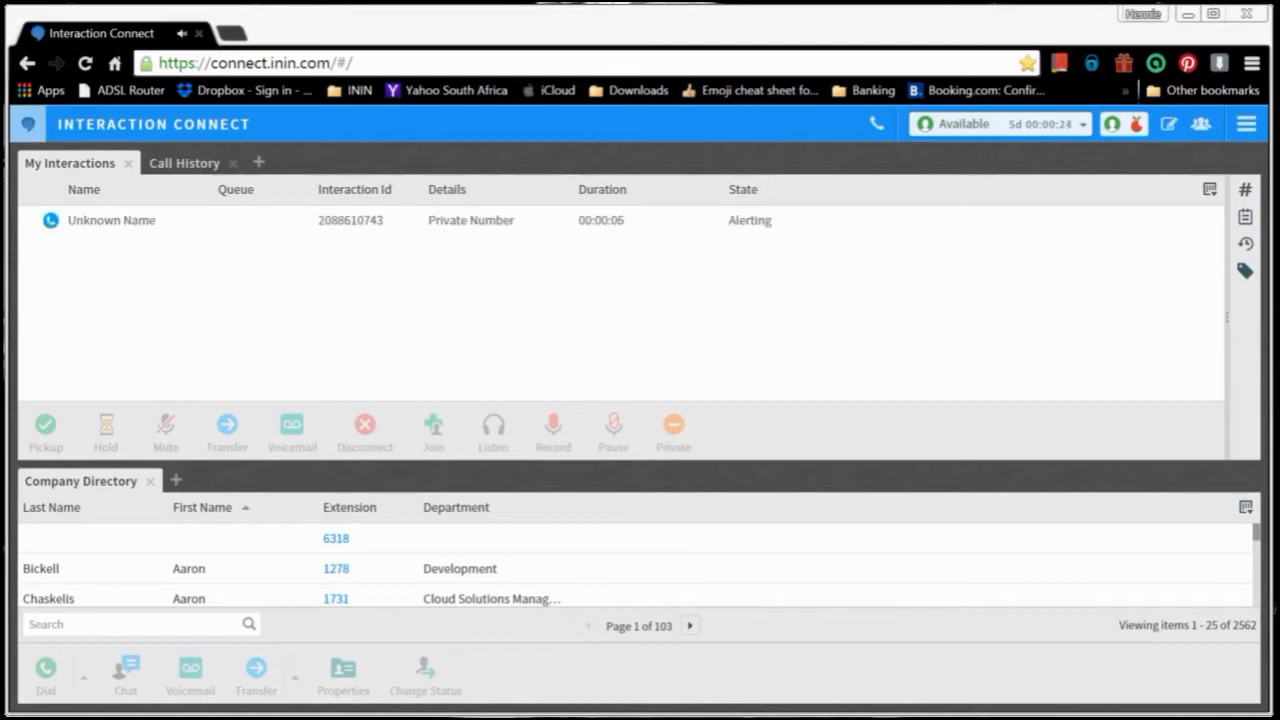
Step: Answer the alerting private-number call so it becomes connected
{"action": "left_click", "coordinate": [44, 424]}
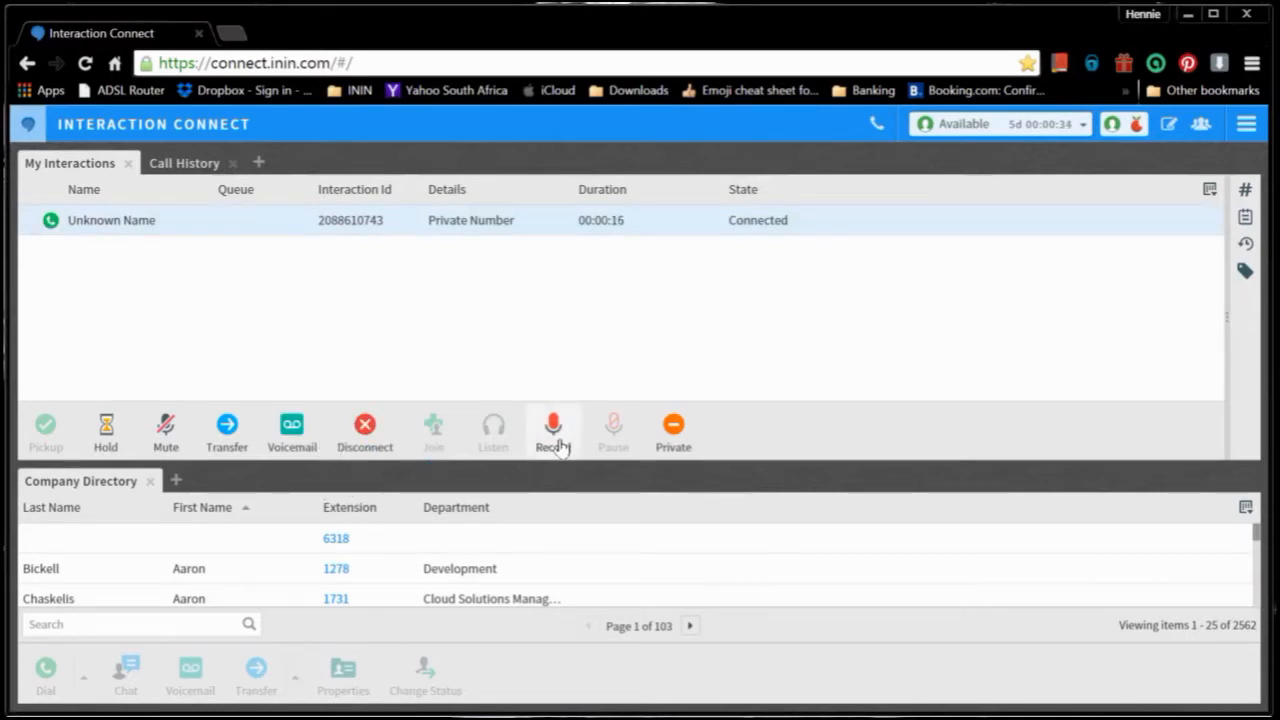
Step: Start recording the connected call, then pause the recording
{"action": "left_click", "coordinate": [552, 428]}
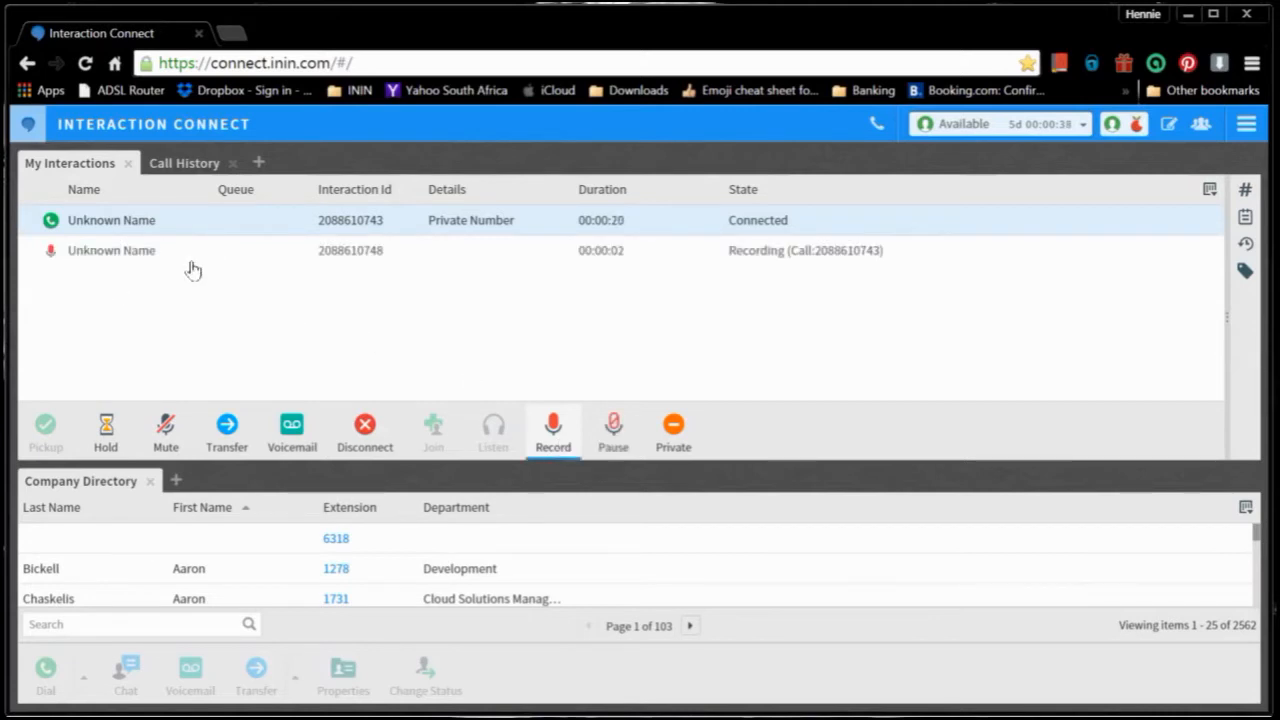
{"action": "mouse_move", "coordinate": [812, 270]}
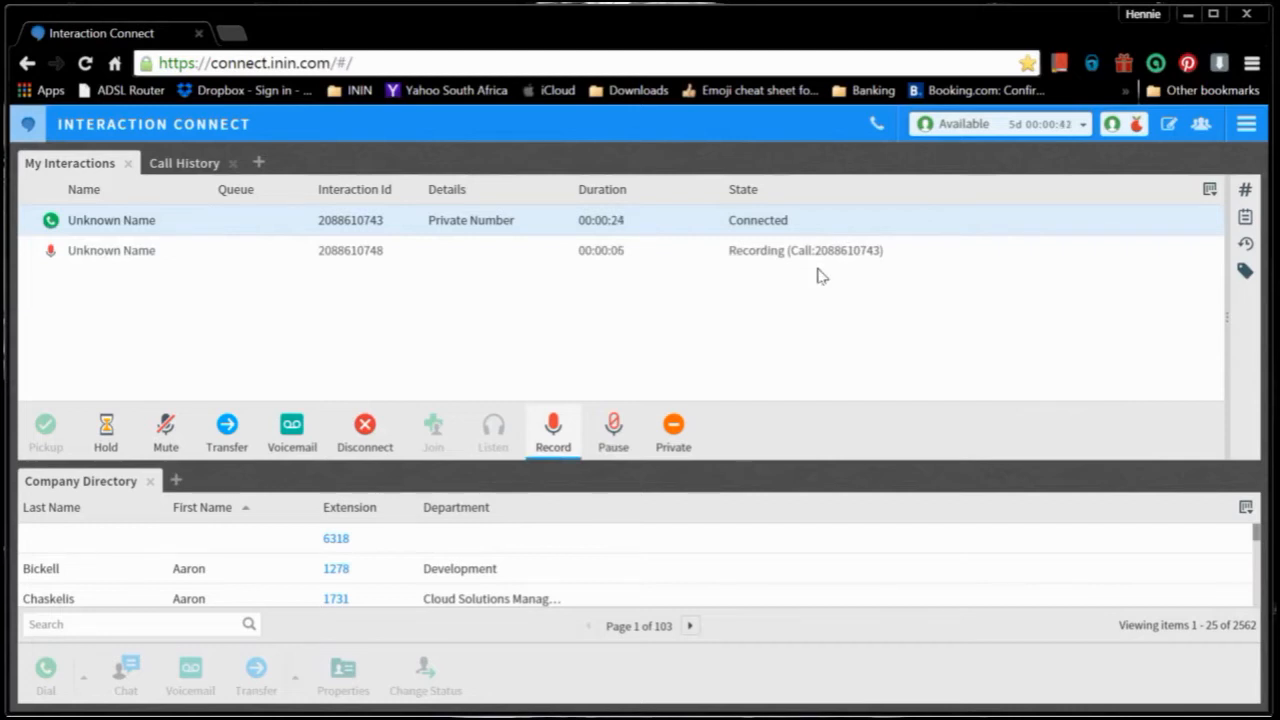
{"action": "mouse_move", "coordinate": [624, 366]}
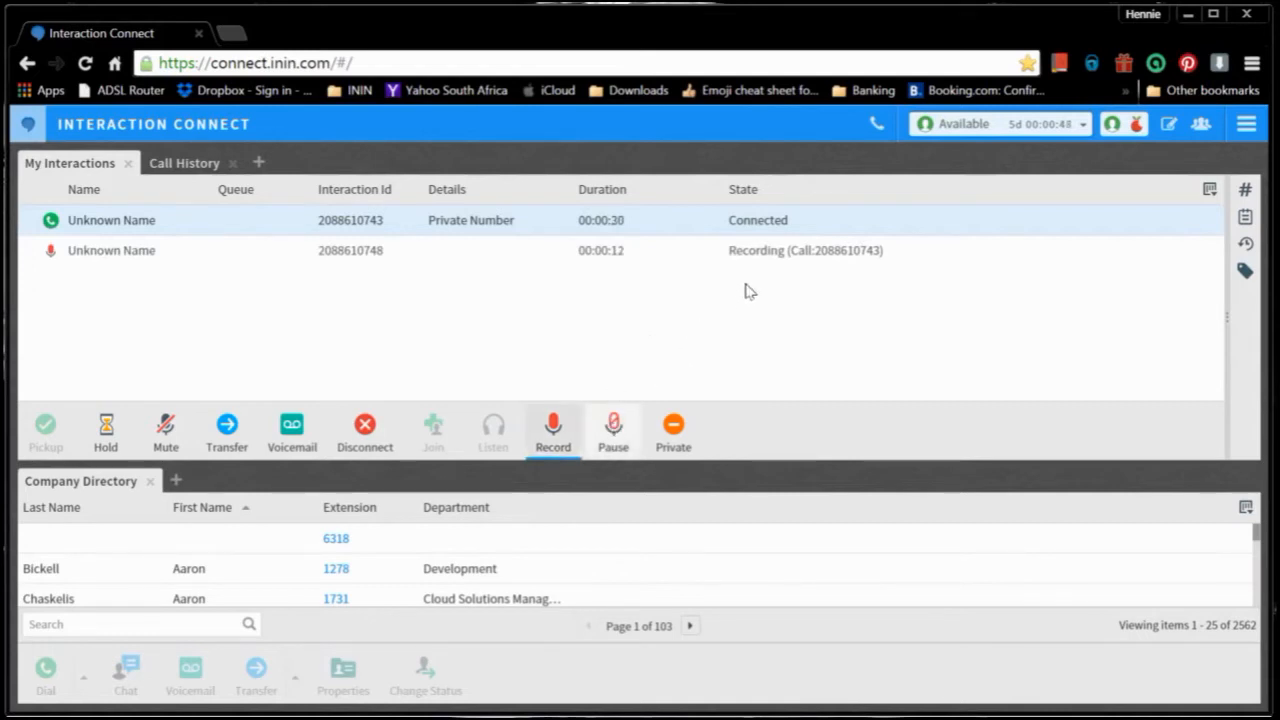
{"action": "left_click", "coordinate": [612, 424]}
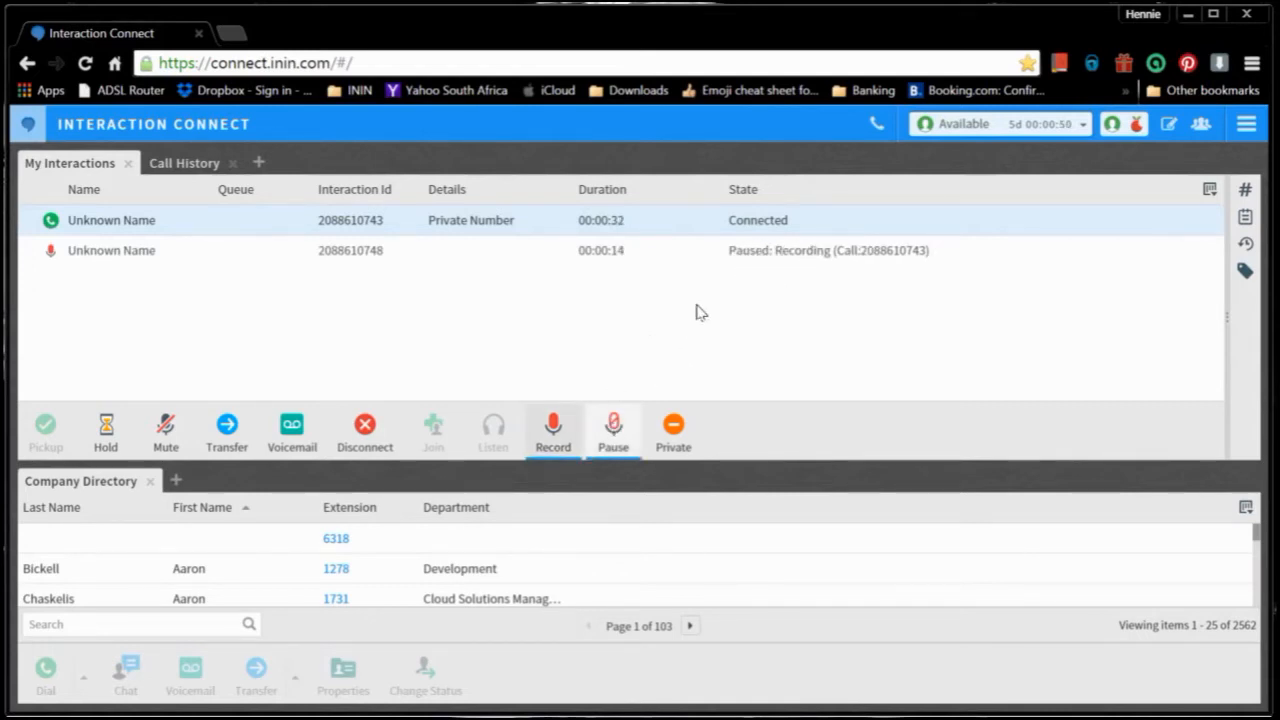
{"action": "mouse_move", "coordinate": [604, 332]}
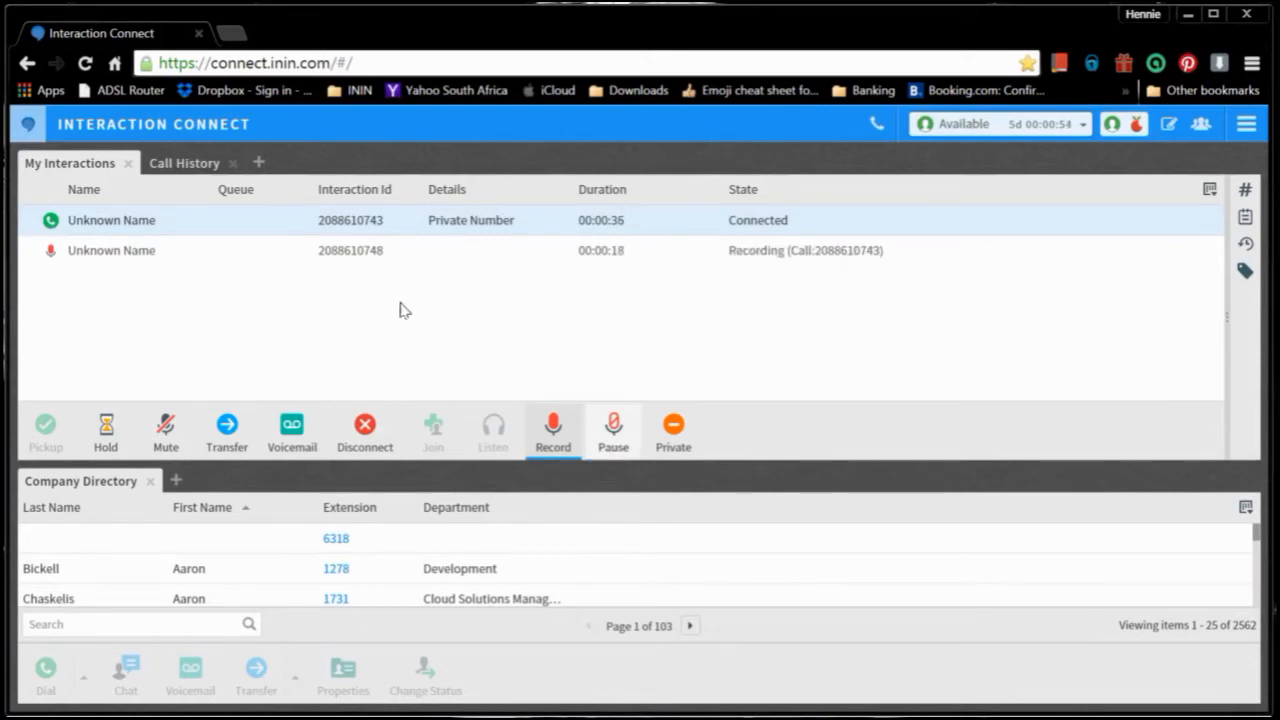
{"action": "mouse_move", "coordinate": [480, 288]}
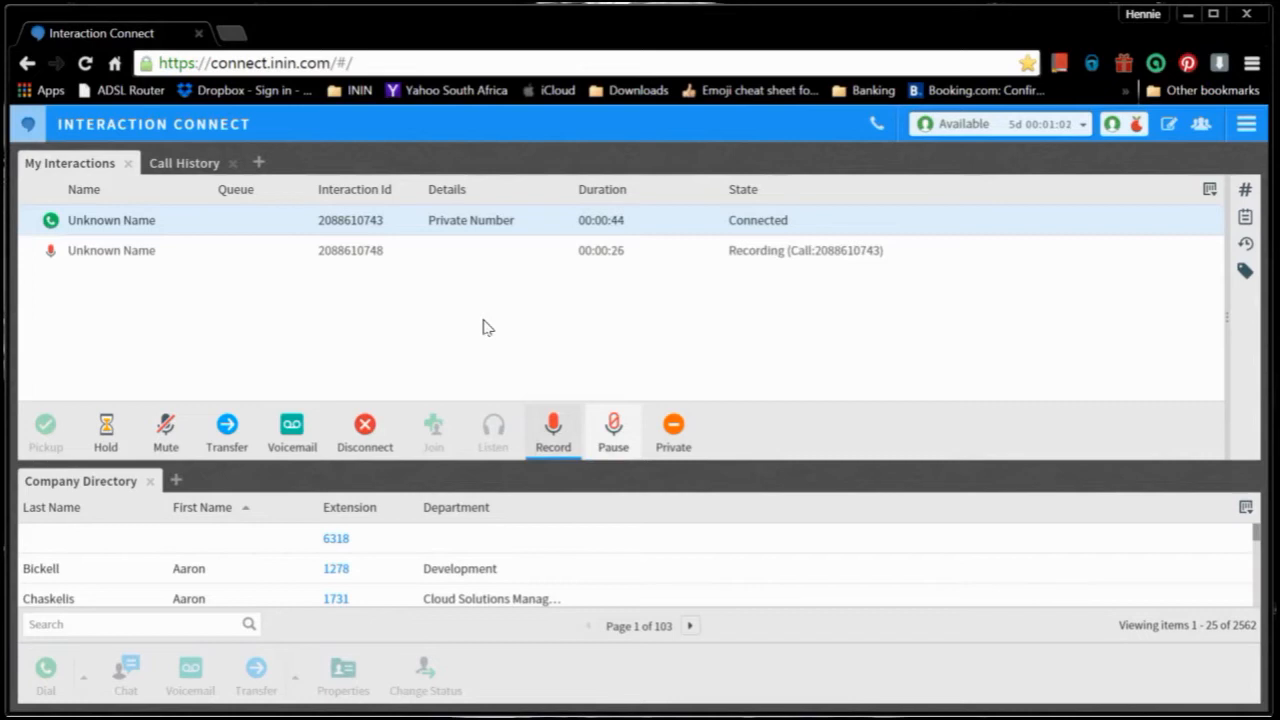
{"action": "mouse_move", "coordinate": [490, 340]}
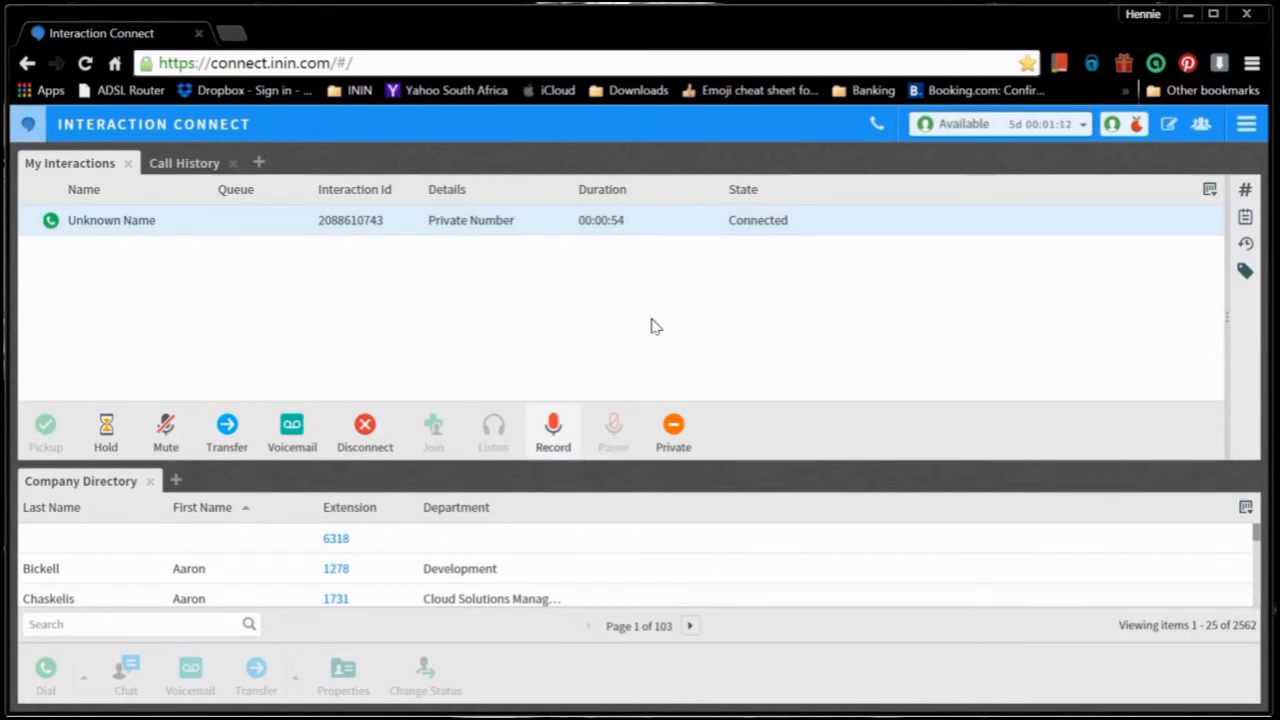
{"action": "mouse_move", "coordinate": [1136, 32]}
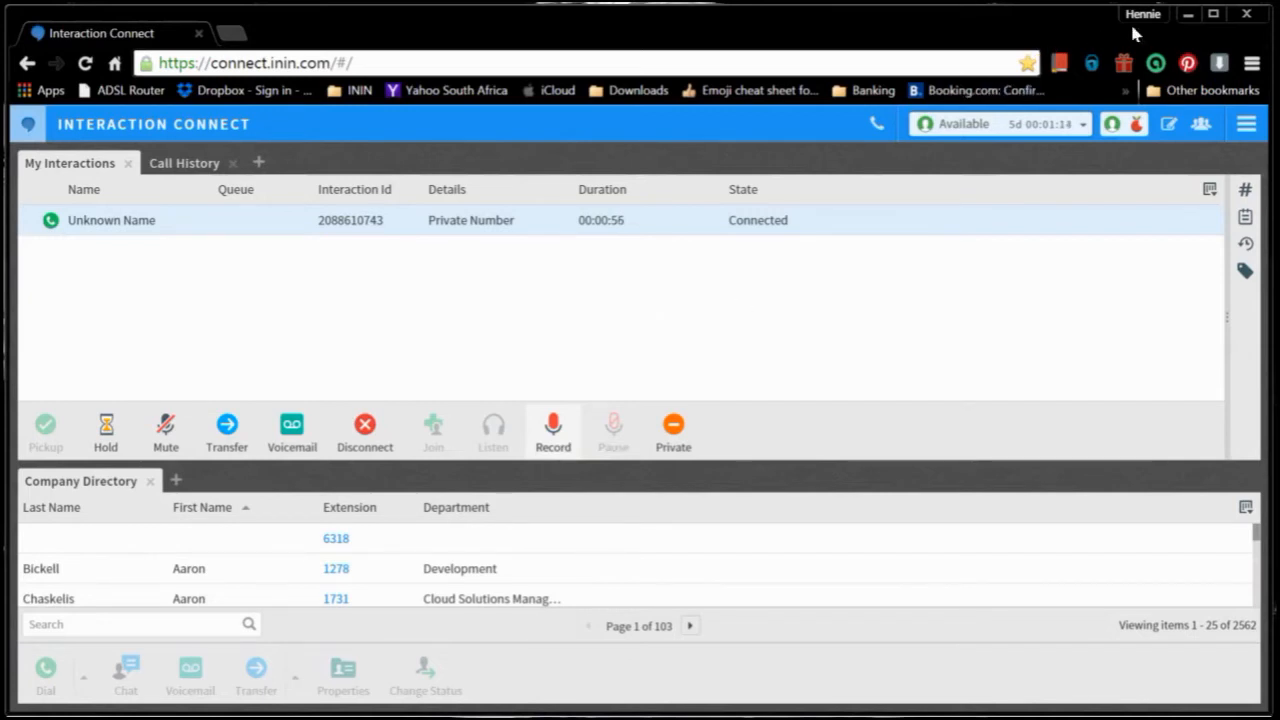
Step: Leave the call screen for Outlook and select the new IC Voicemail: Call Recording email
{"action": "left_click", "coordinate": [364, 422]}
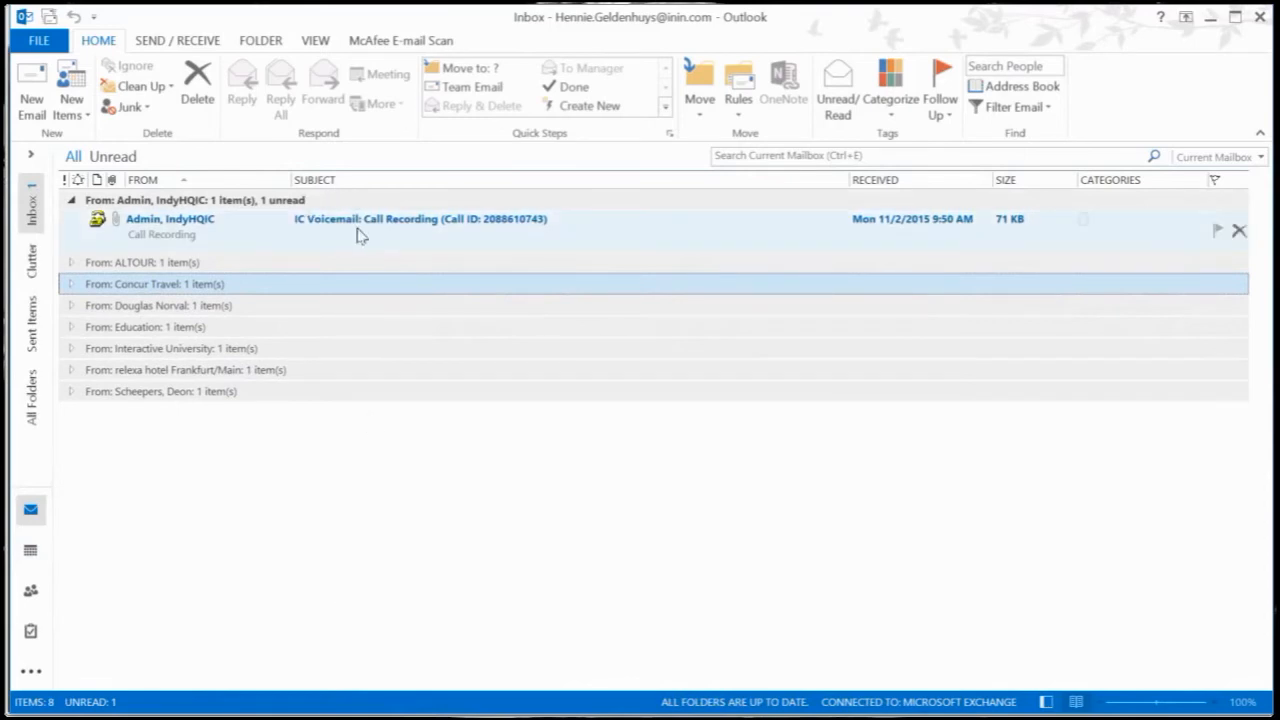
{"action": "mouse_move", "coordinate": [344, 236]}
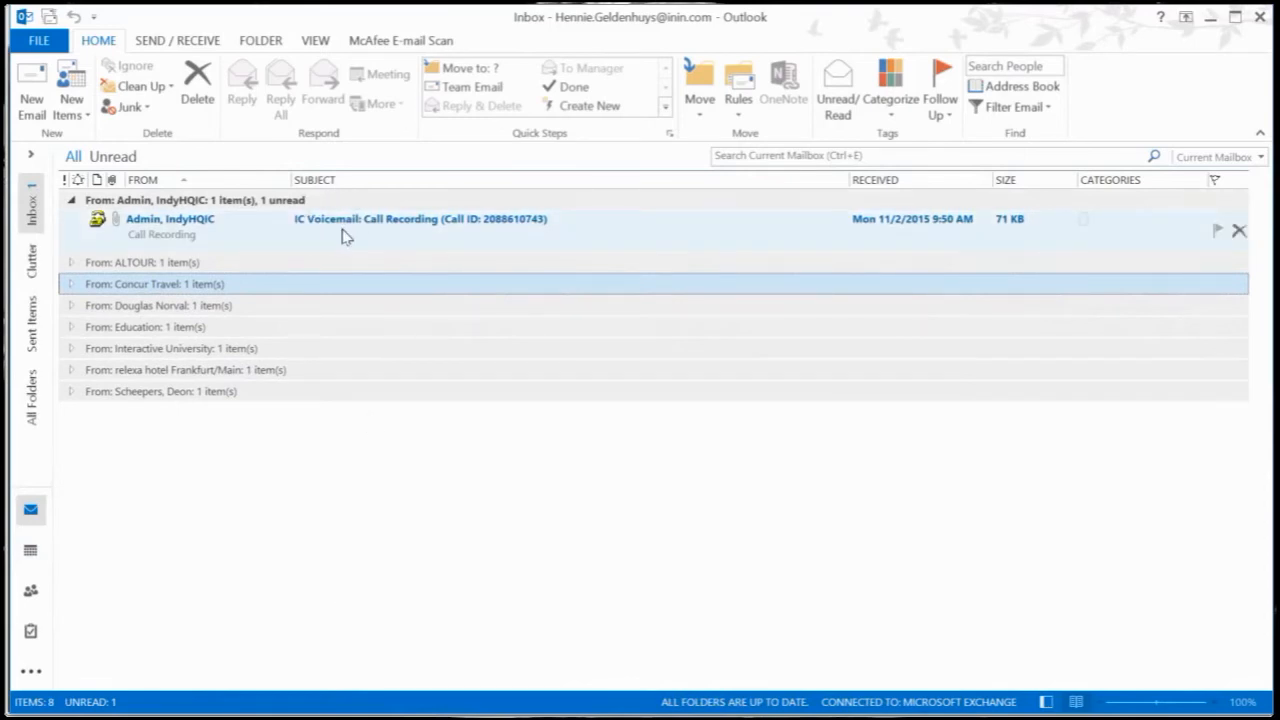
{"action": "left_click", "coordinate": [330, 226]}
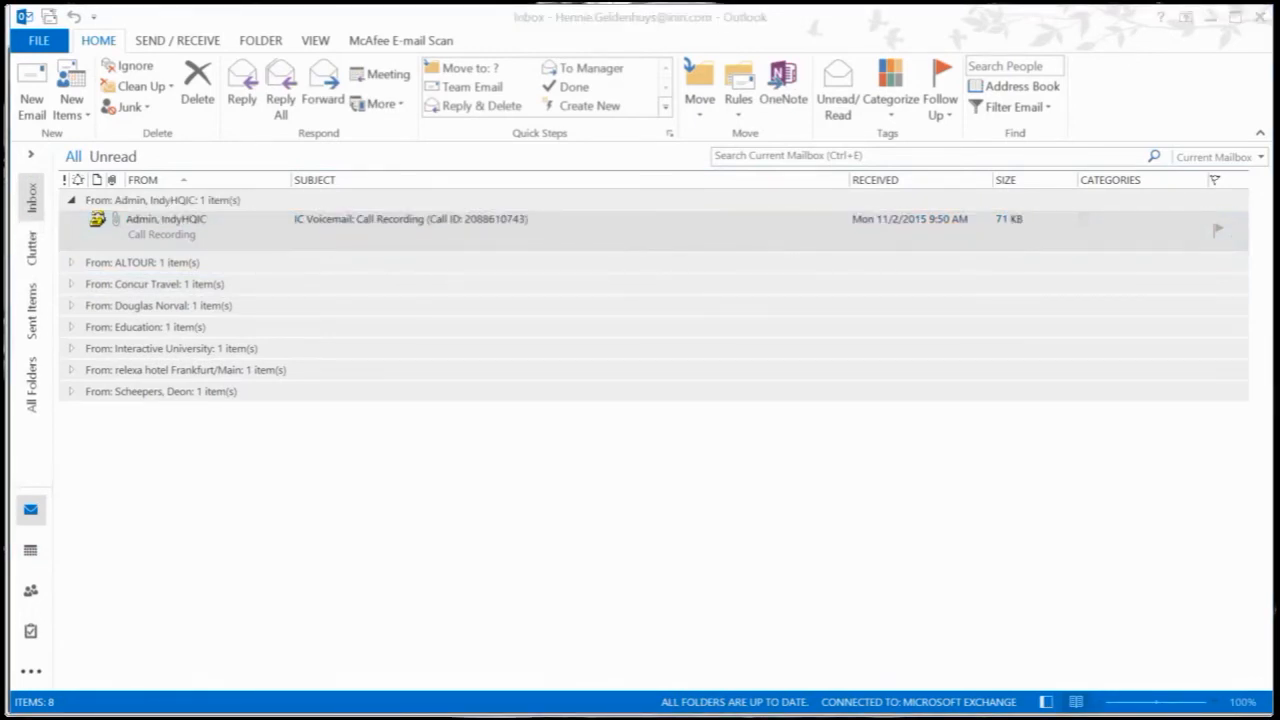
Step: Open the Call Recording email in its own window showing the .wav attachment
{"action": "double_click", "coordinate": [410, 218]}
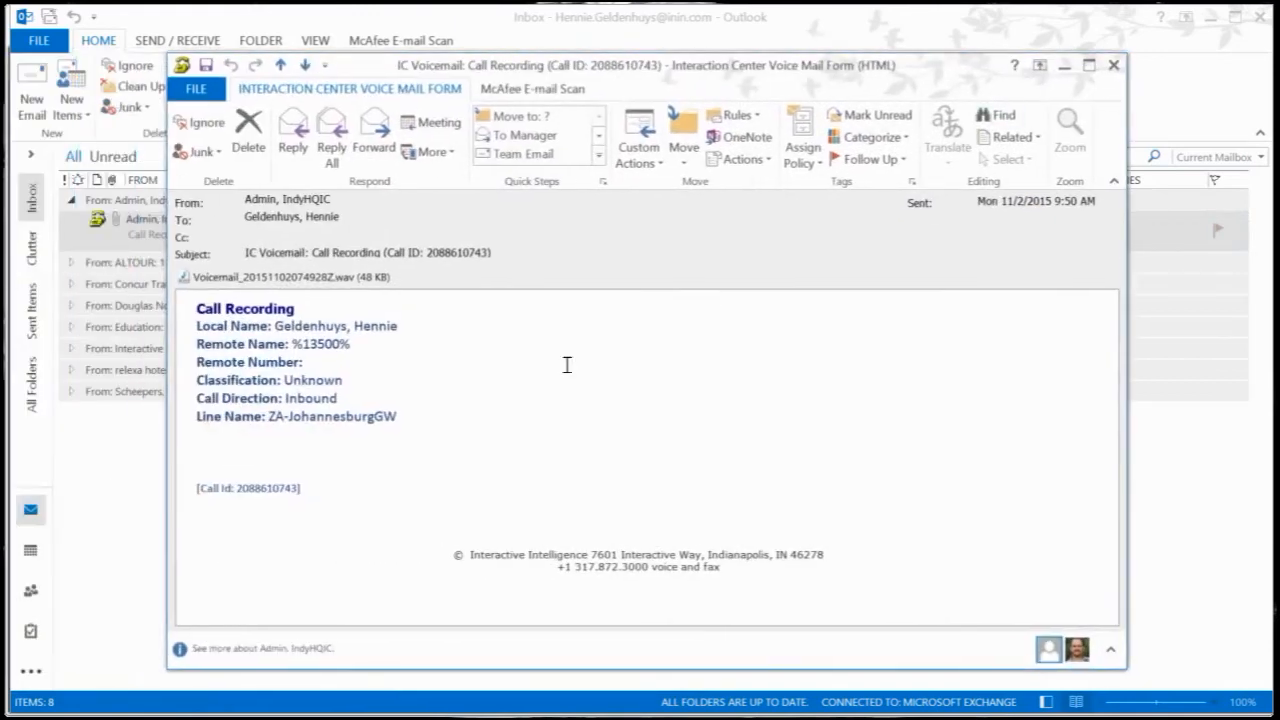
{"action": "mouse_move", "coordinate": [368, 272]}
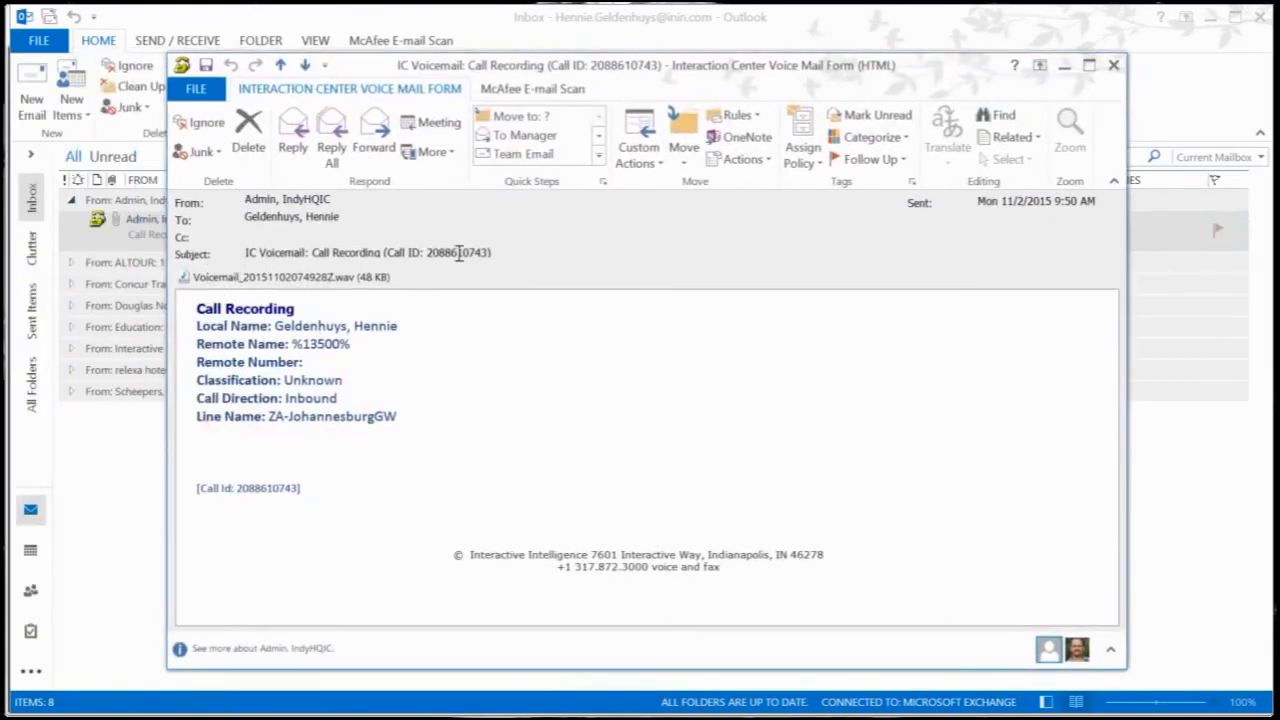
{"action": "mouse_move", "coordinate": [372, 136]}
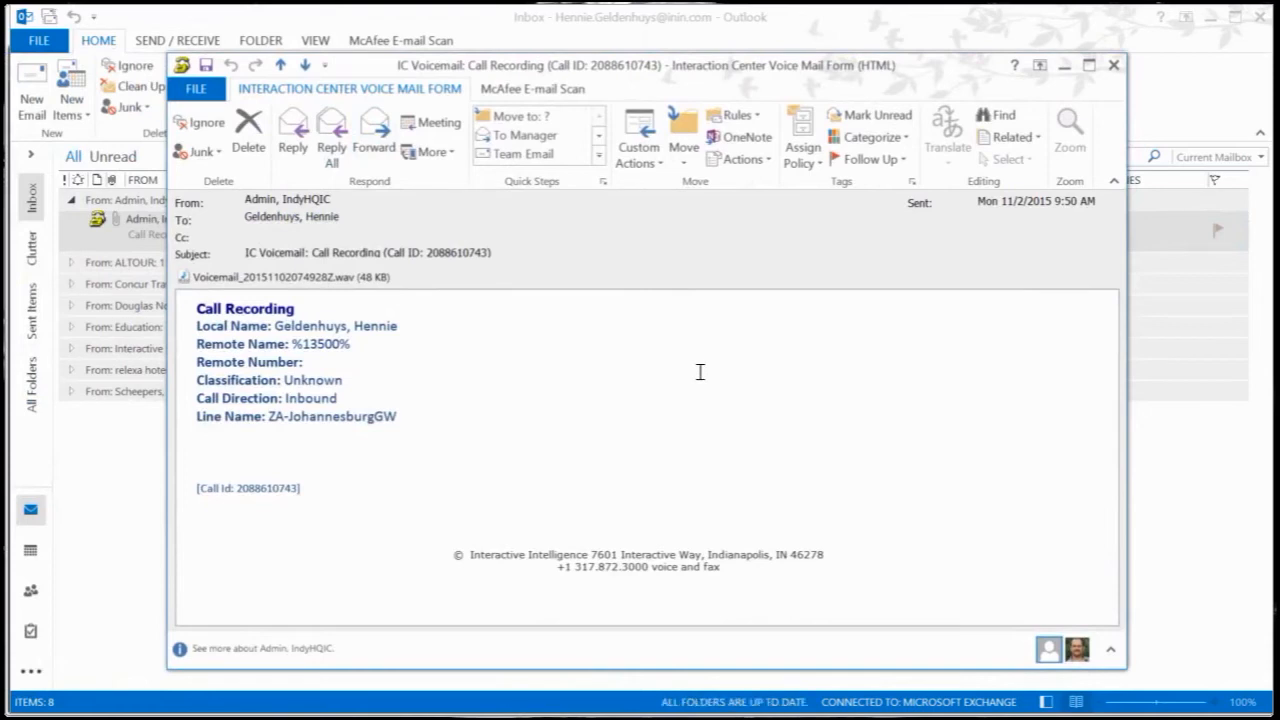
{"action": "mouse_move", "coordinate": [380, 188]}
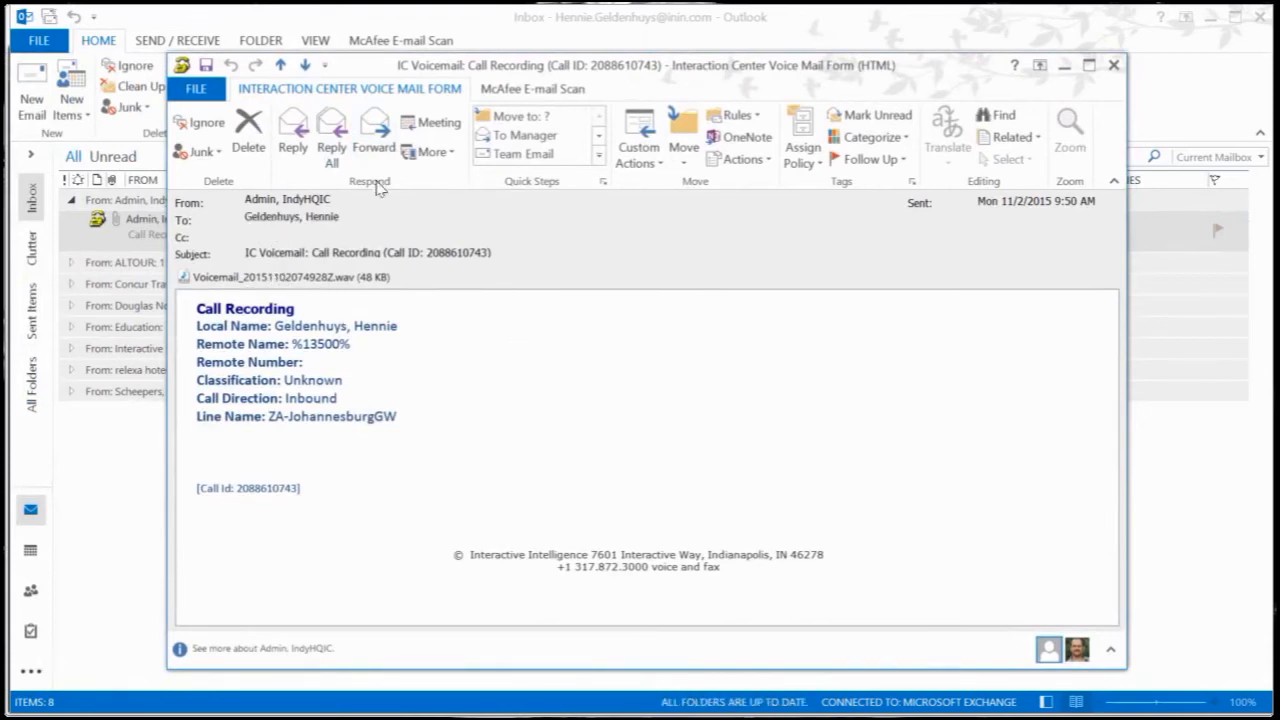
{"action": "mouse_move", "coordinate": [374, 128]}
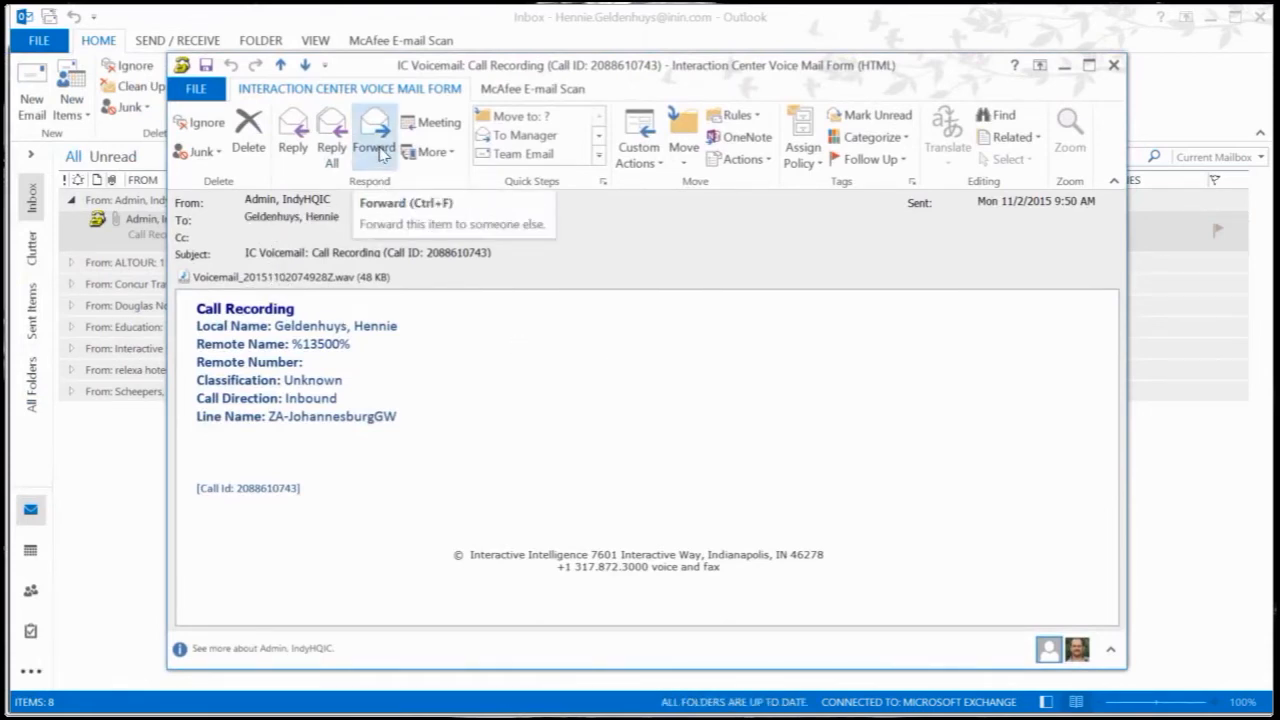
{"action": "left_click", "coordinate": [374, 130]}
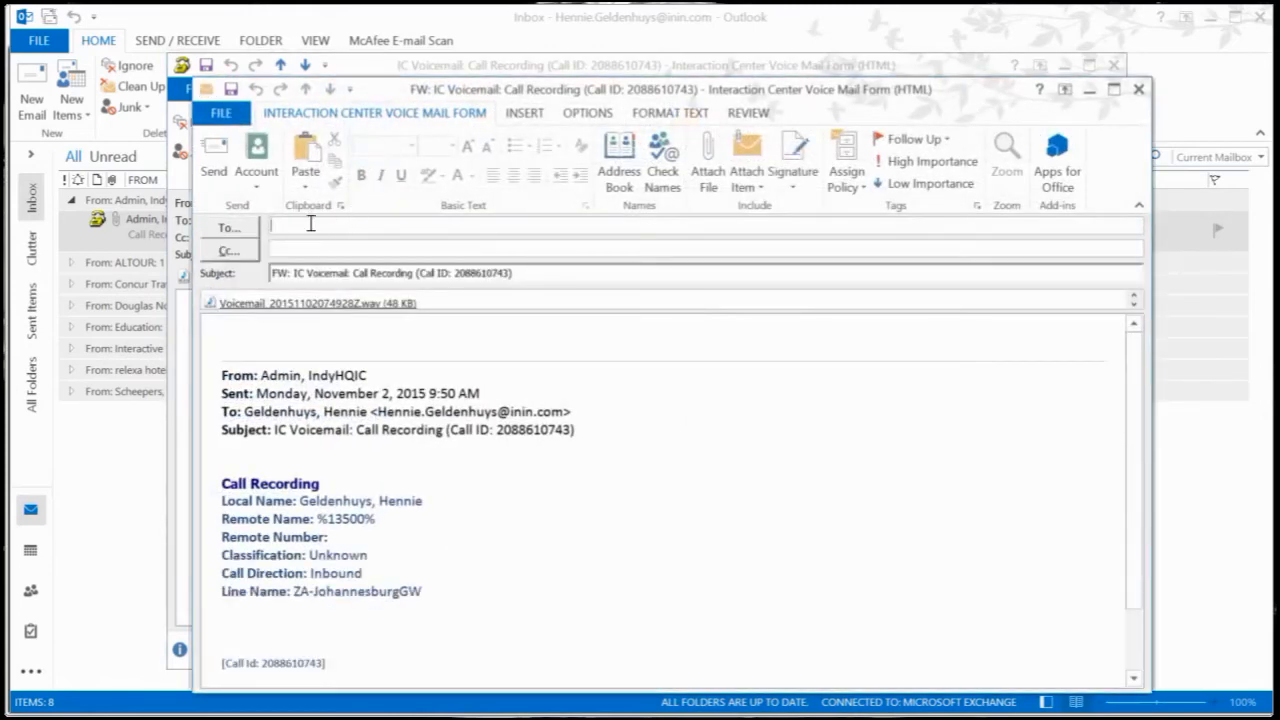
{"action": "type", "text": "he"}
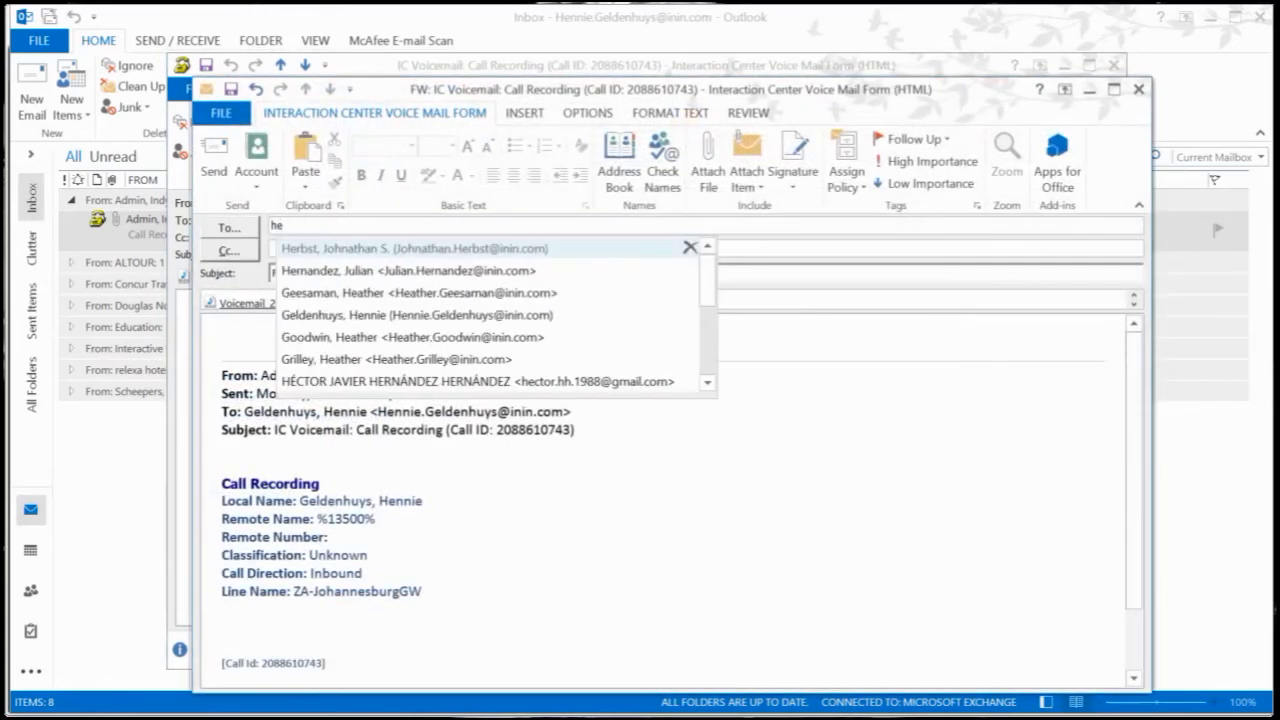
{"action": "mouse_move", "coordinate": [334, 320]}
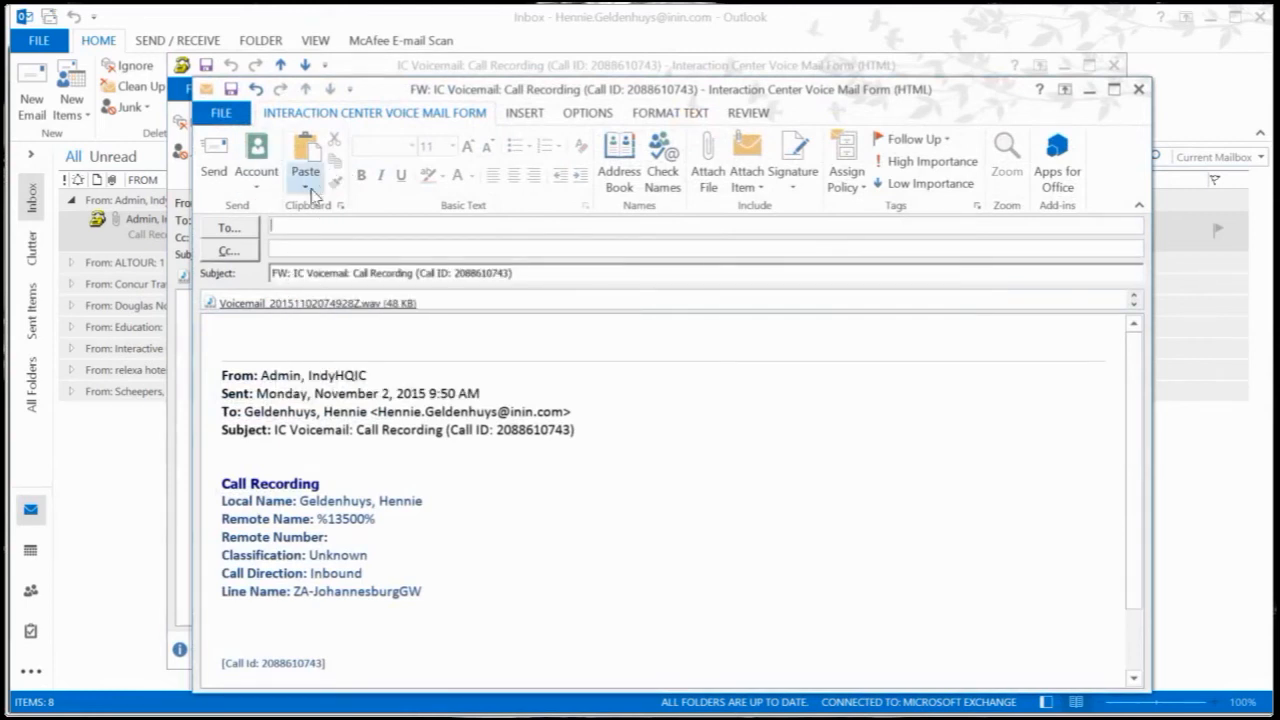
{"action": "left_click", "coordinate": [1132, 90]}
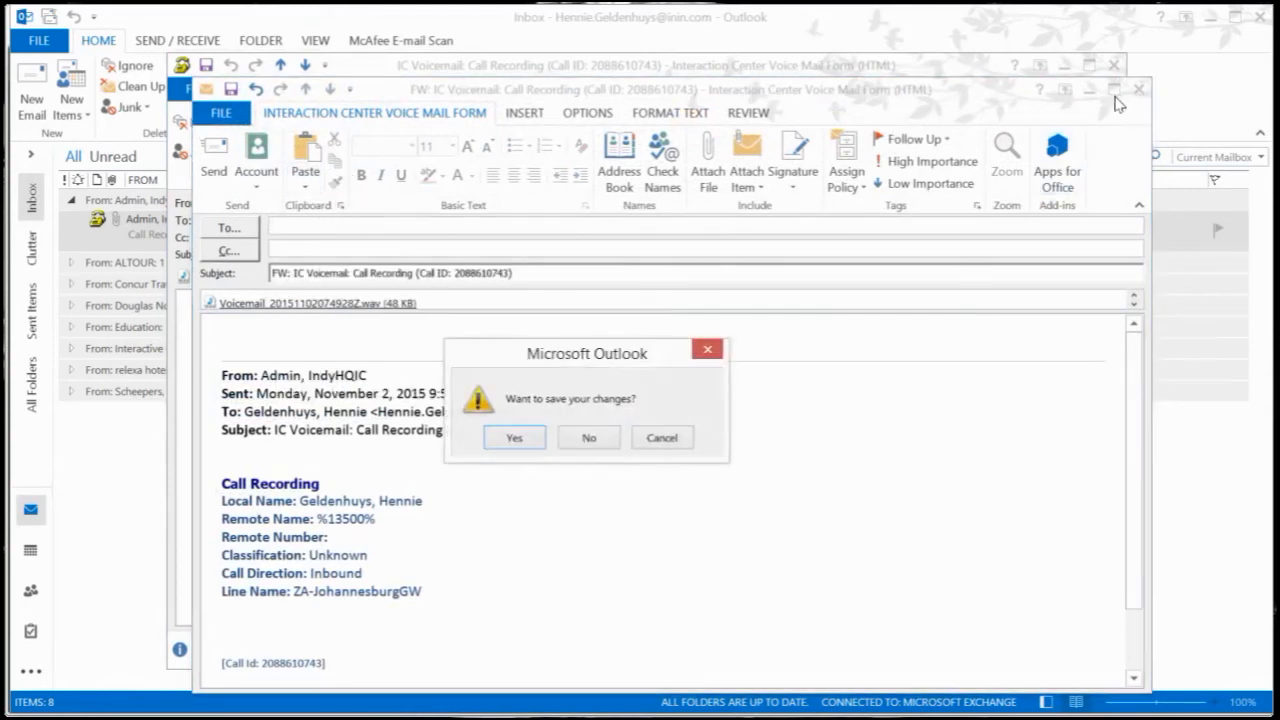
{"action": "left_click", "coordinate": [588, 436]}
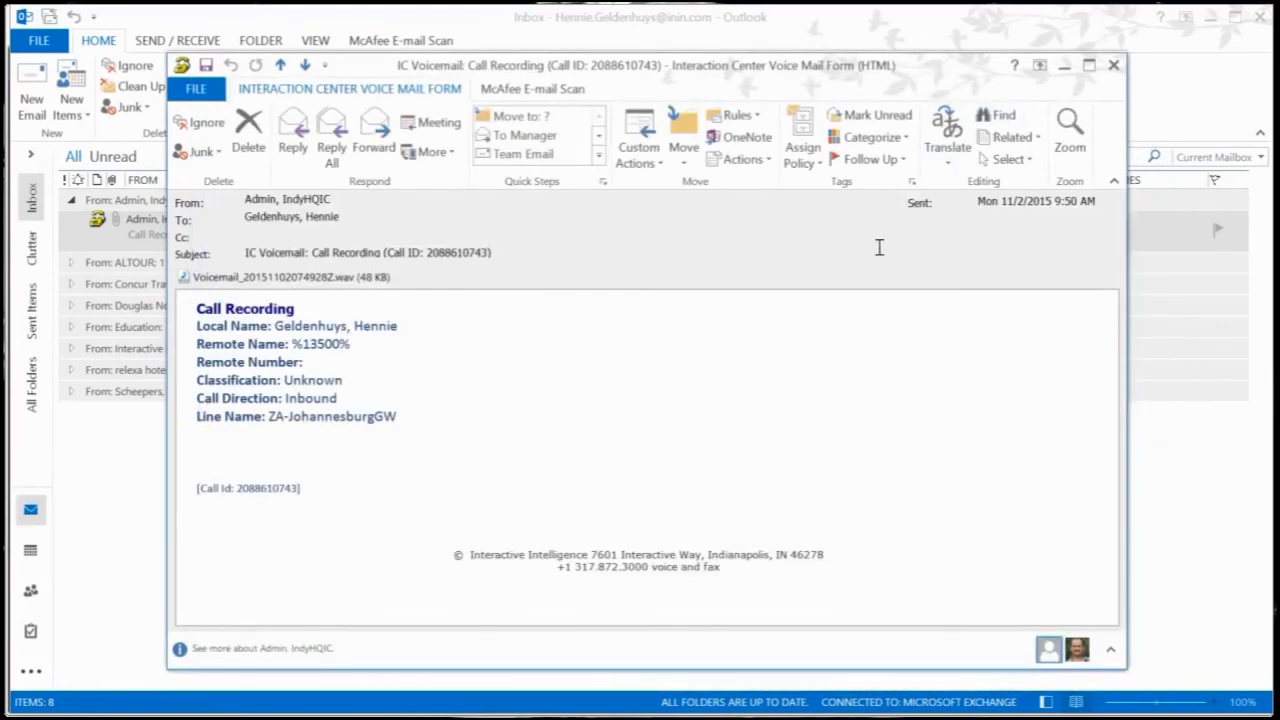
Step: Close the Call Recording message window and return to the inbox
{"action": "left_click", "coordinate": [1112, 64]}
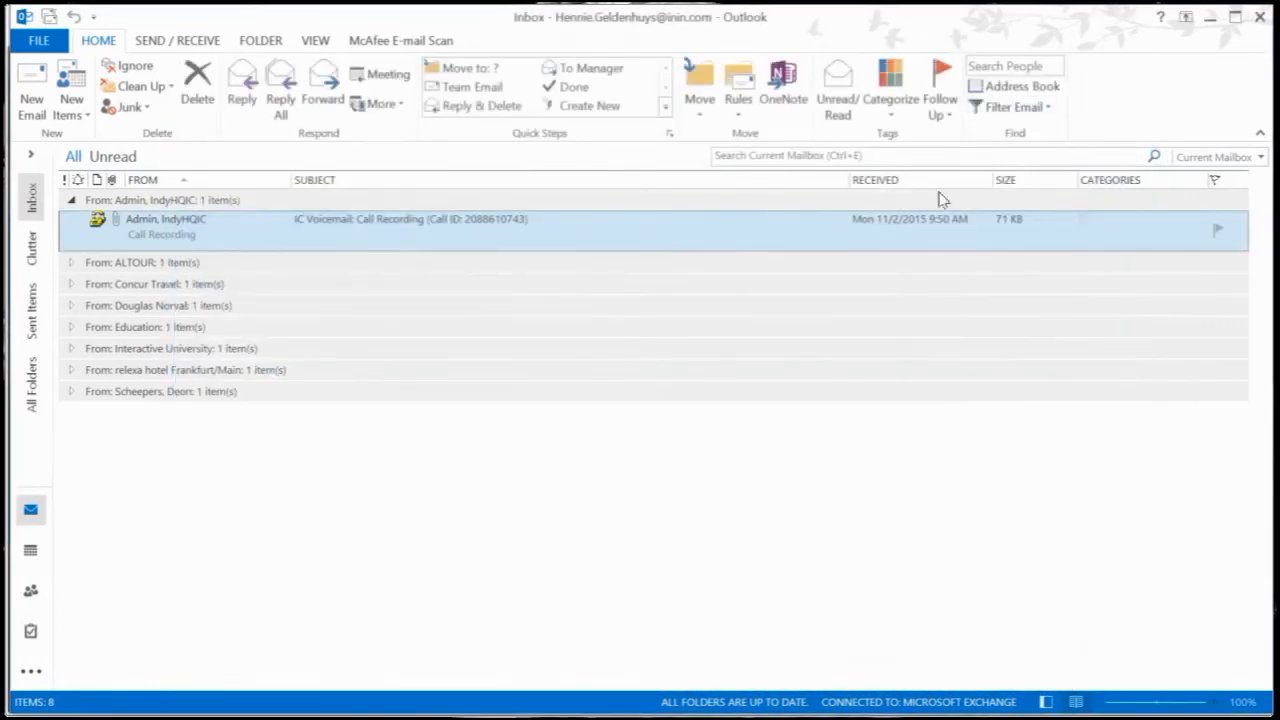
{"action": "mouse_move", "coordinate": [224, 234]}
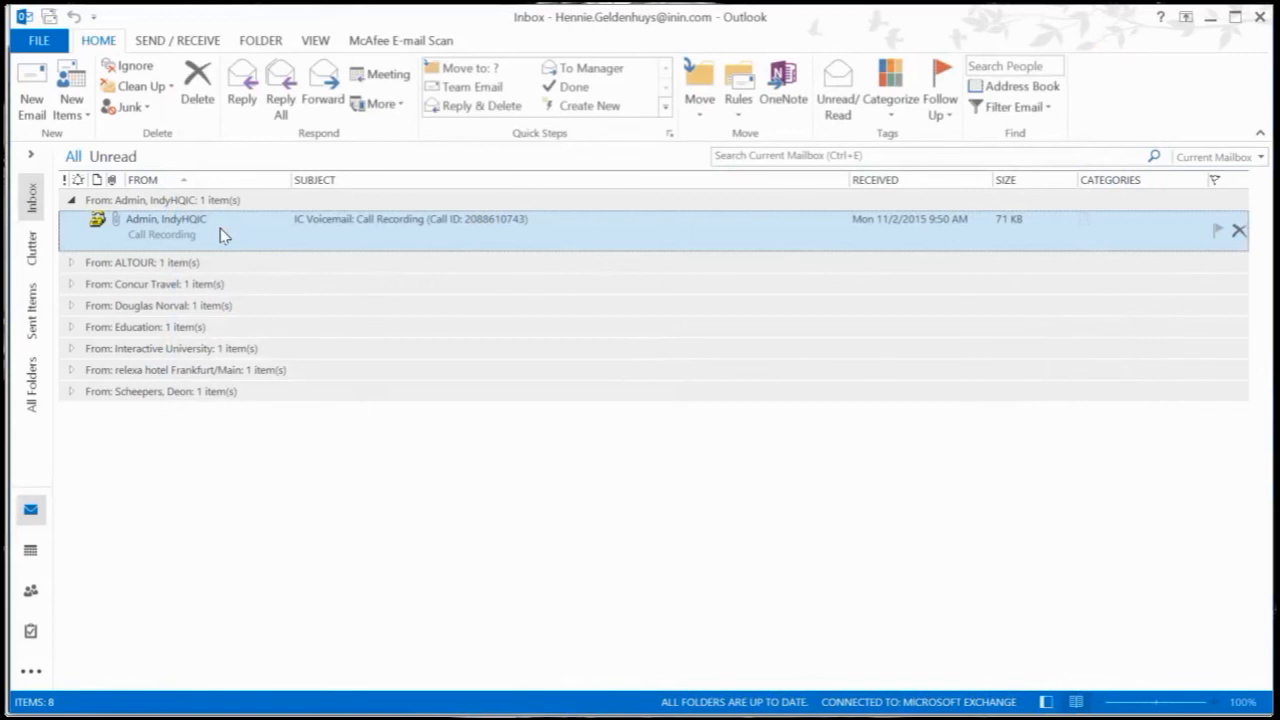
{"action": "mouse_move", "coordinate": [310, 210]}
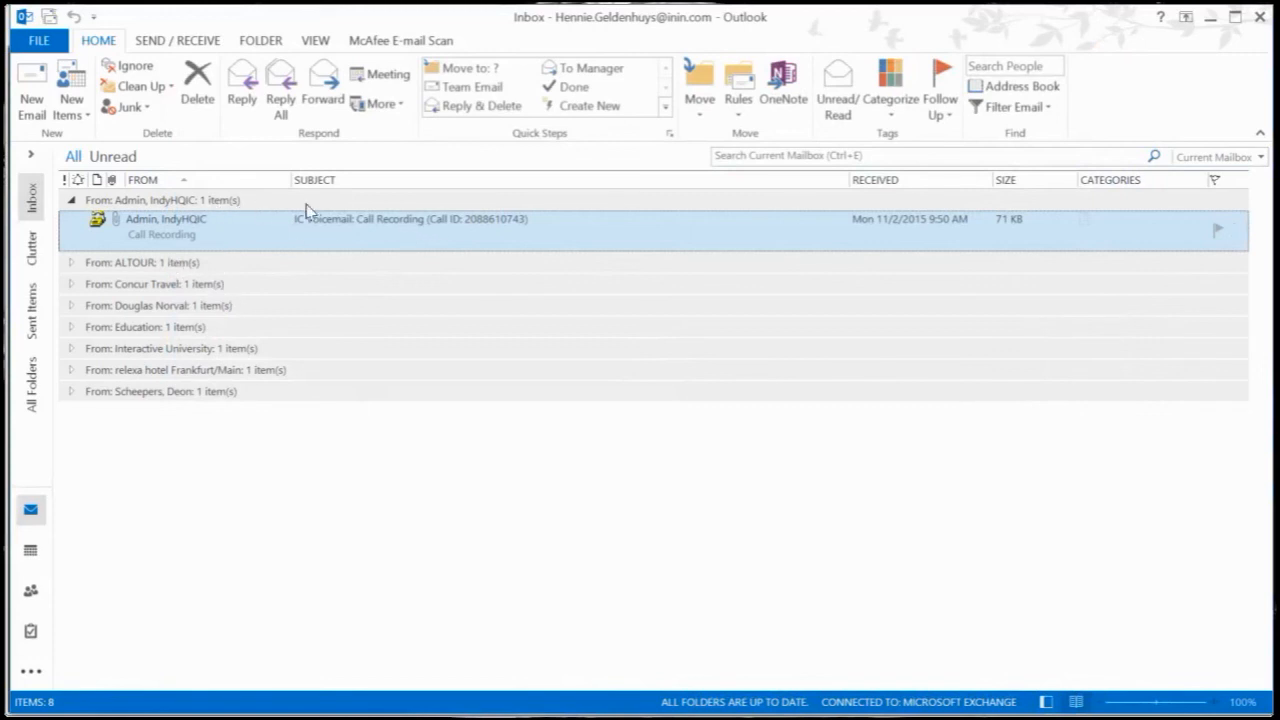
{"action": "mouse_move", "coordinate": [1044, 130]}
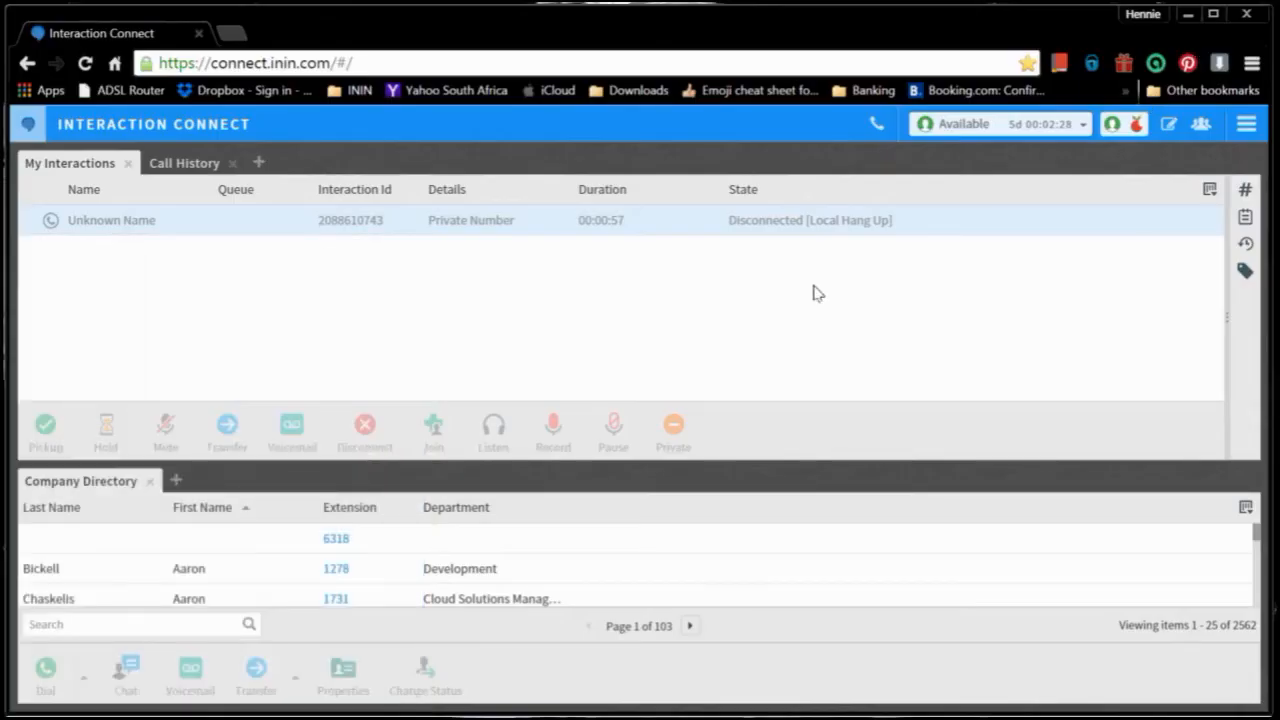
{"action": "mouse_move", "coordinate": [772, 304]}
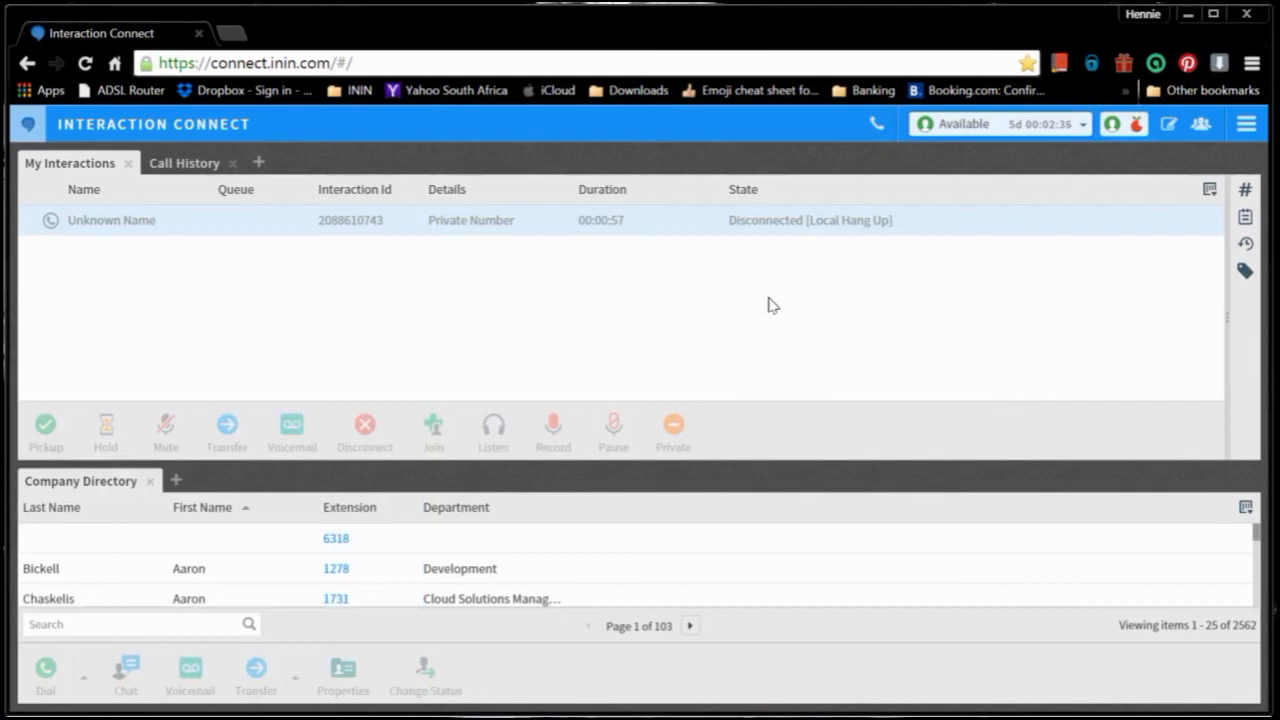
{"action": "mouse_move", "coordinate": [596, 322]}
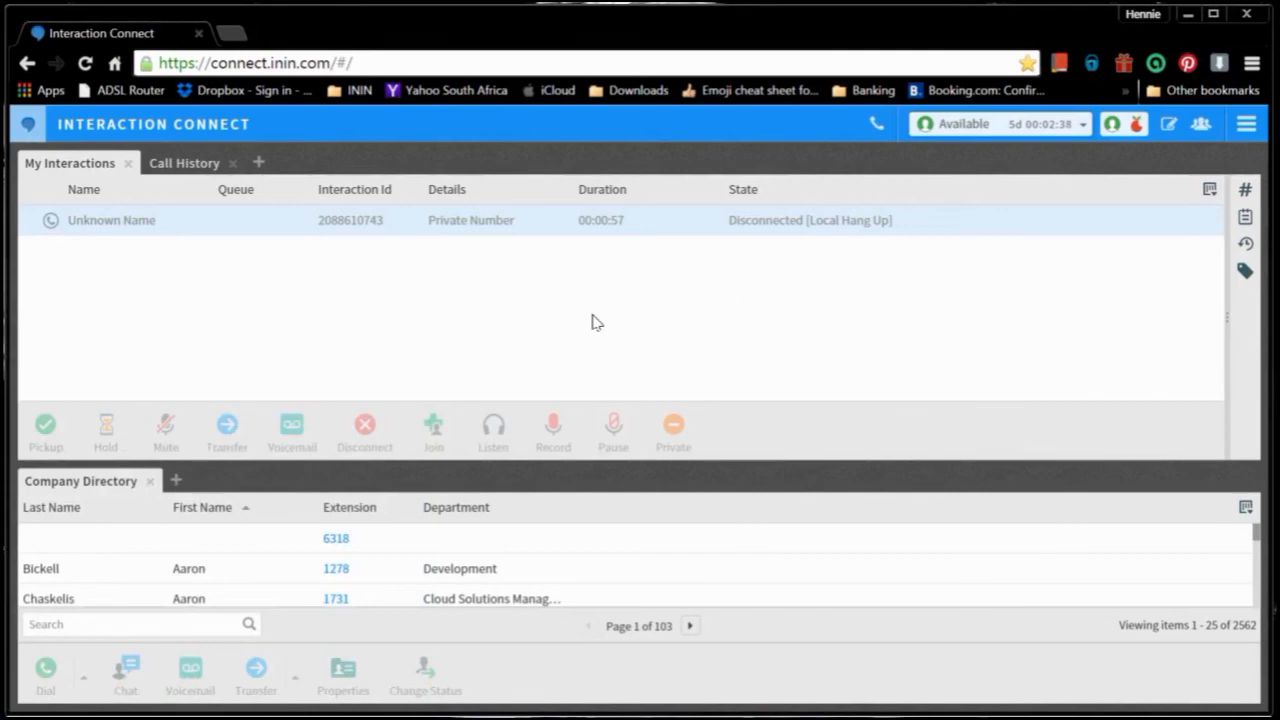